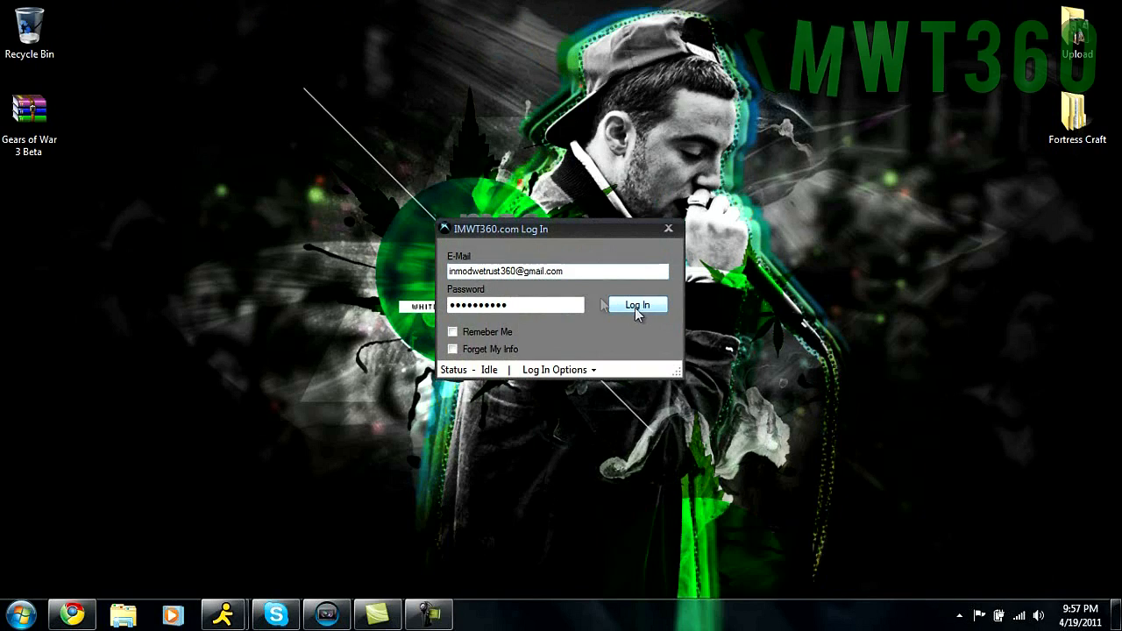
Sign in to XB360 Modder and dismiss the success message
{"action": "left_click", "coordinate": [637, 304]}
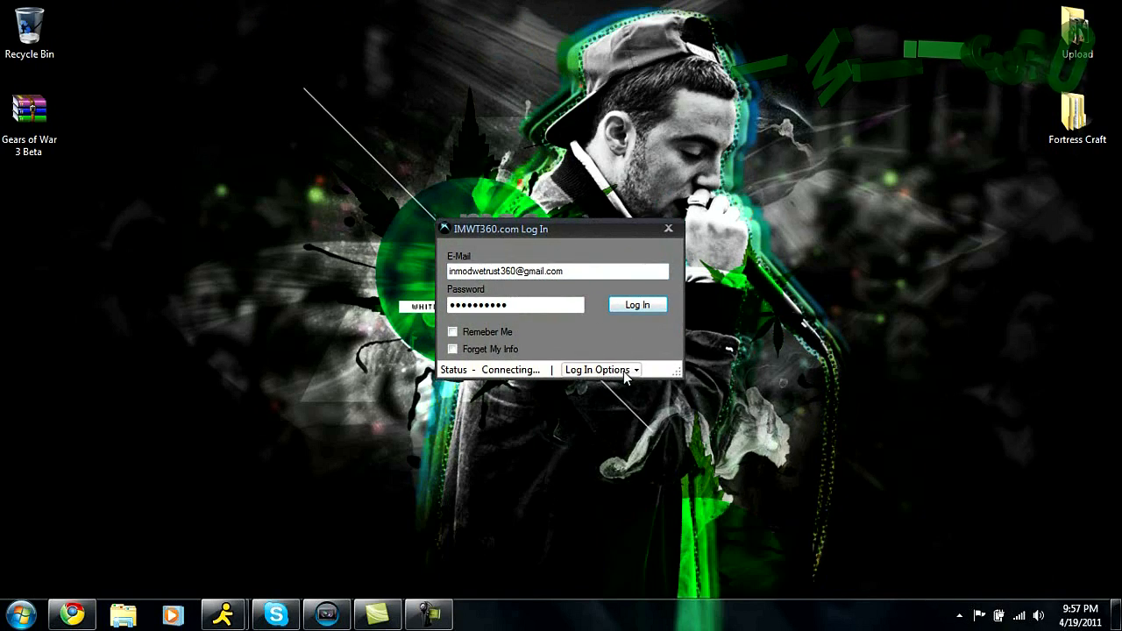
{"action": "left_click", "coordinate": [638, 304]}
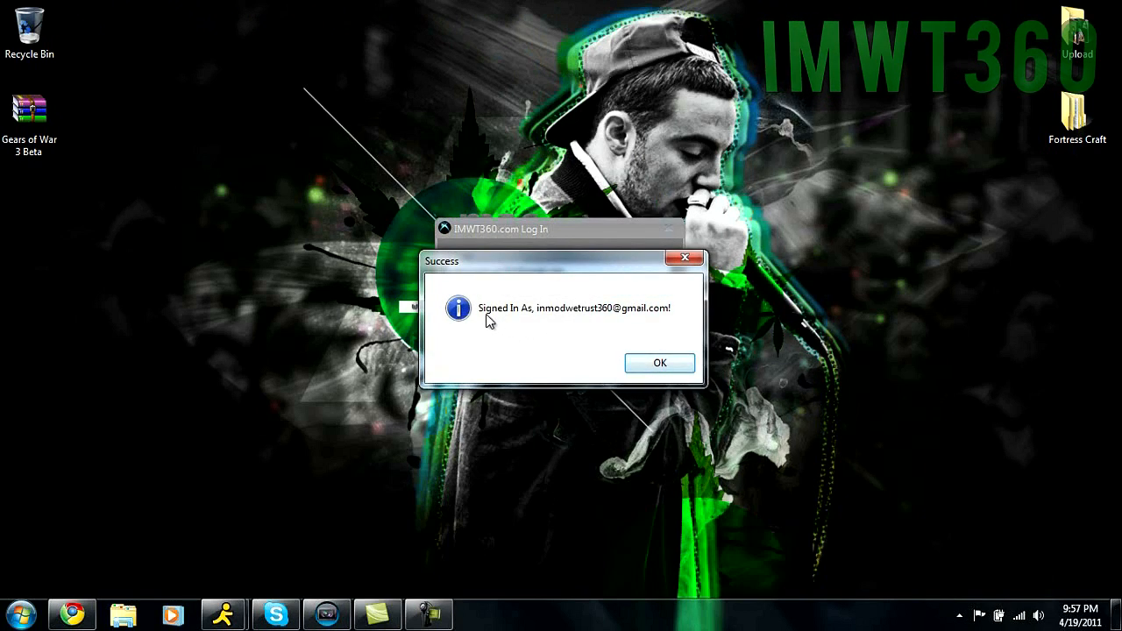
{"action": "left_click", "coordinate": [659, 363]}
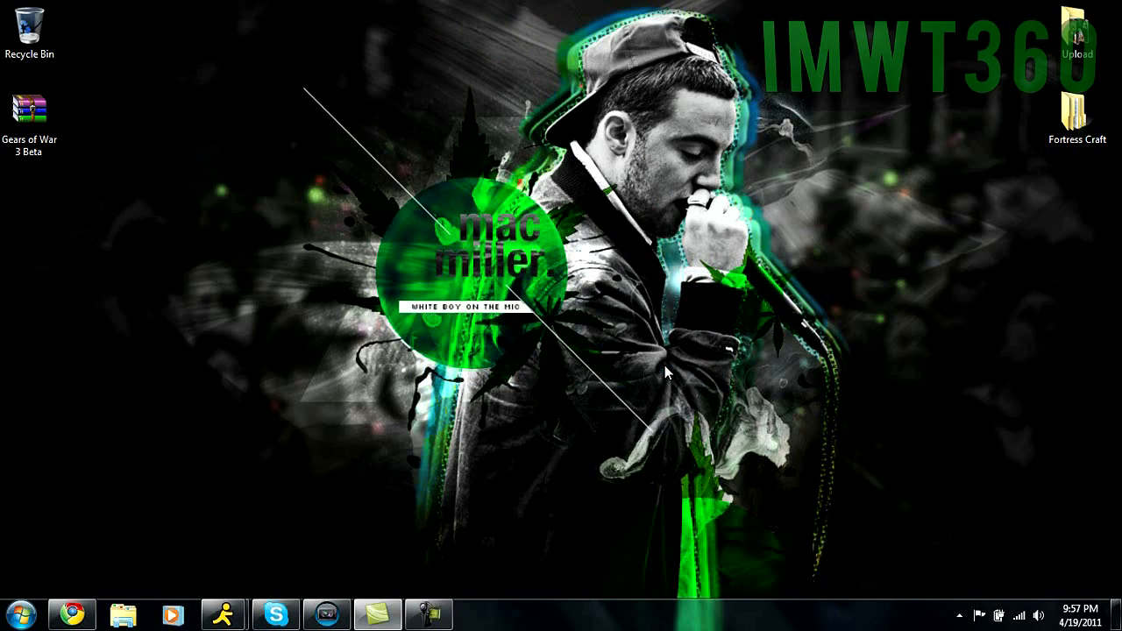
{"action": "mouse_move", "coordinate": [412, 217]}
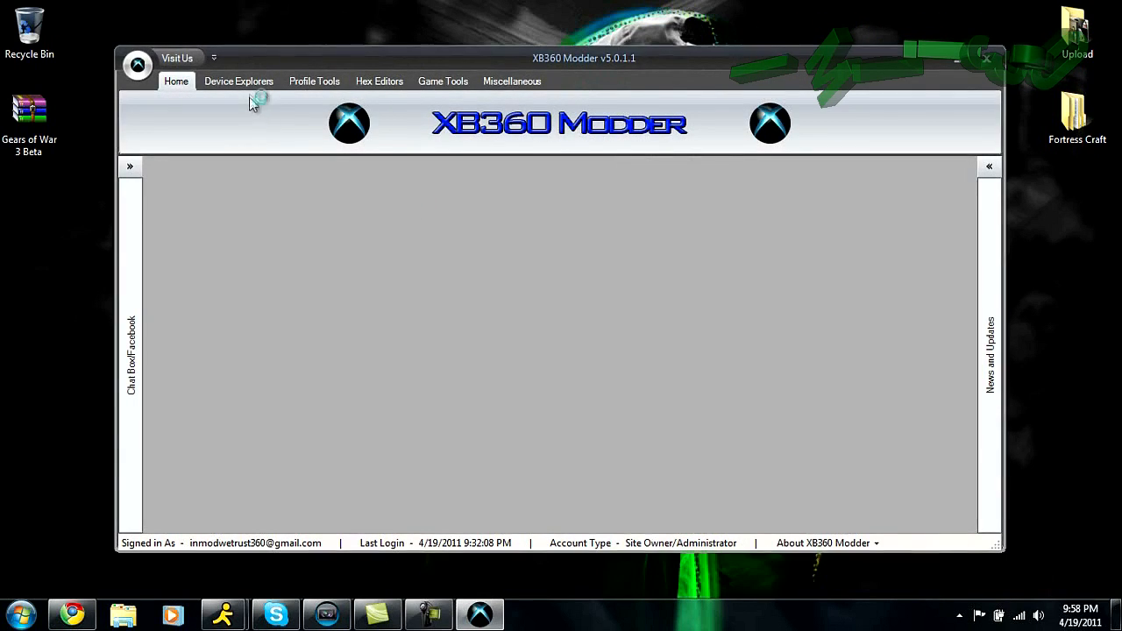
Launch the USB XTAF explorer from the Device Explorers tools
{"action": "left_click", "coordinate": [238, 81]}
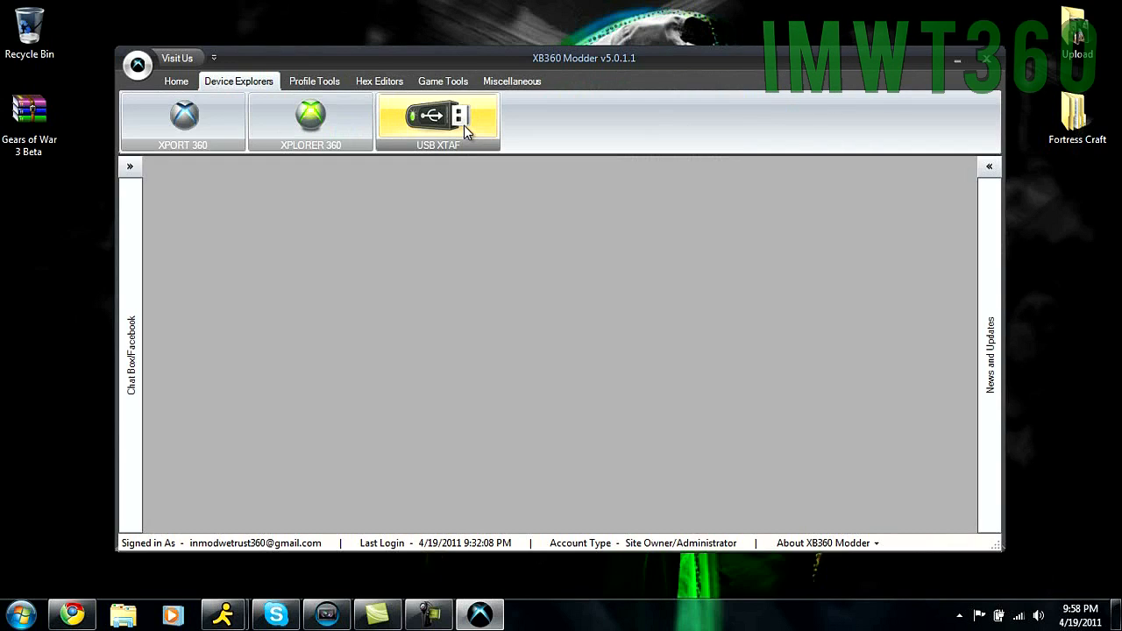
{"action": "left_click", "coordinate": [437, 121]}
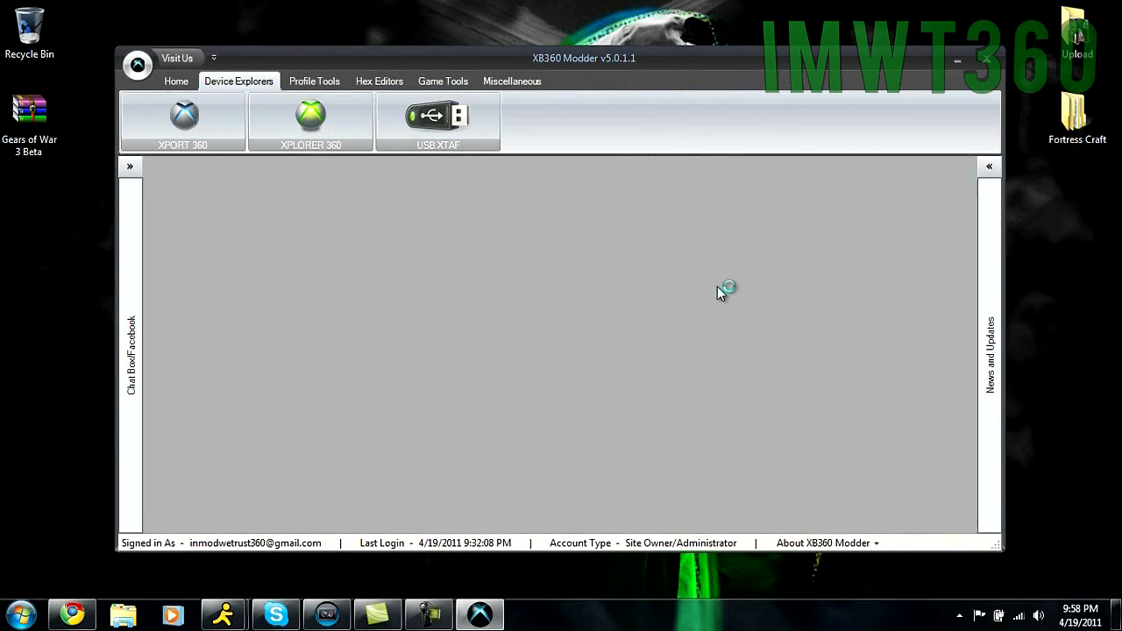
{"action": "left_click", "coordinate": [437, 121]}
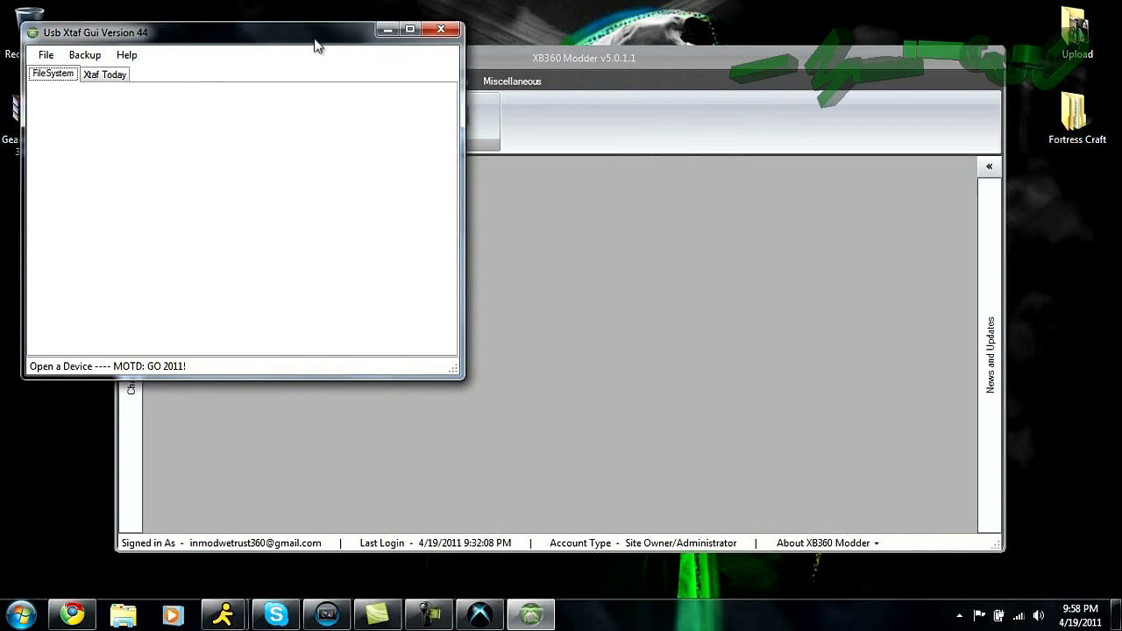
Open the Usb Memory Unit G: drive through the device selector
{"action": "left_click", "coordinate": [324, 162]}
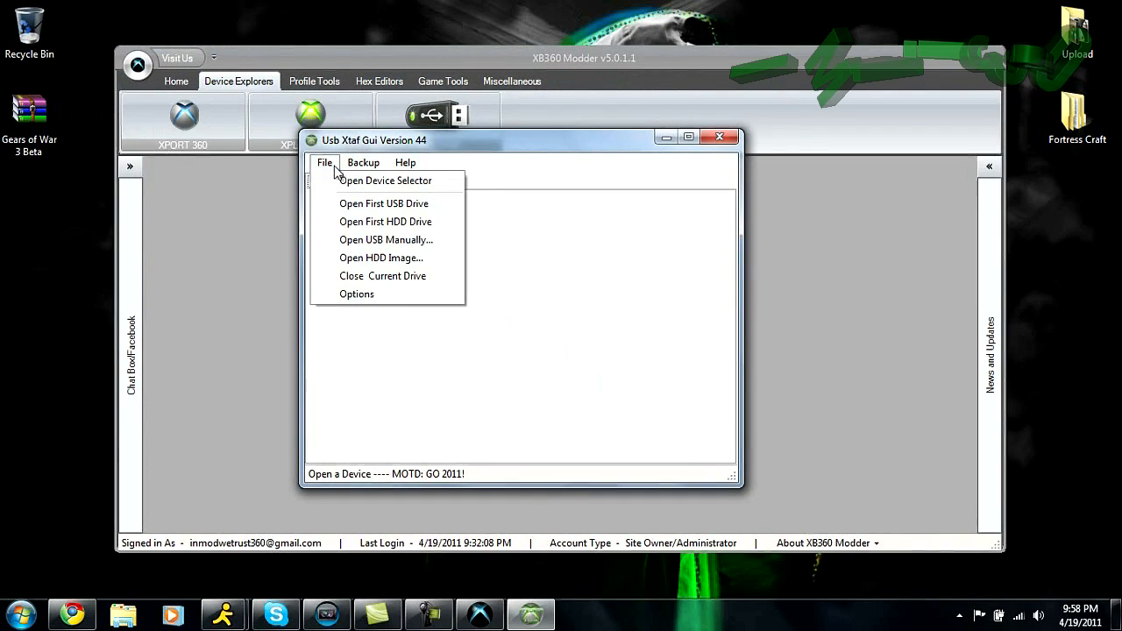
{"action": "left_click", "coordinate": [385, 180]}
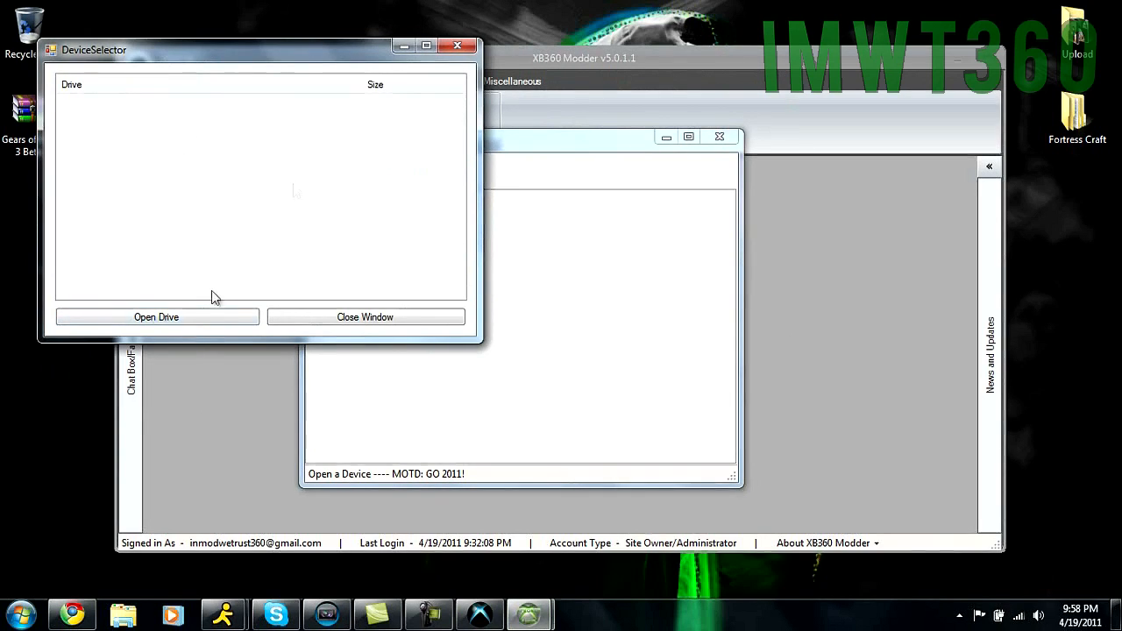
{"action": "mouse_move", "coordinate": [348, 144]}
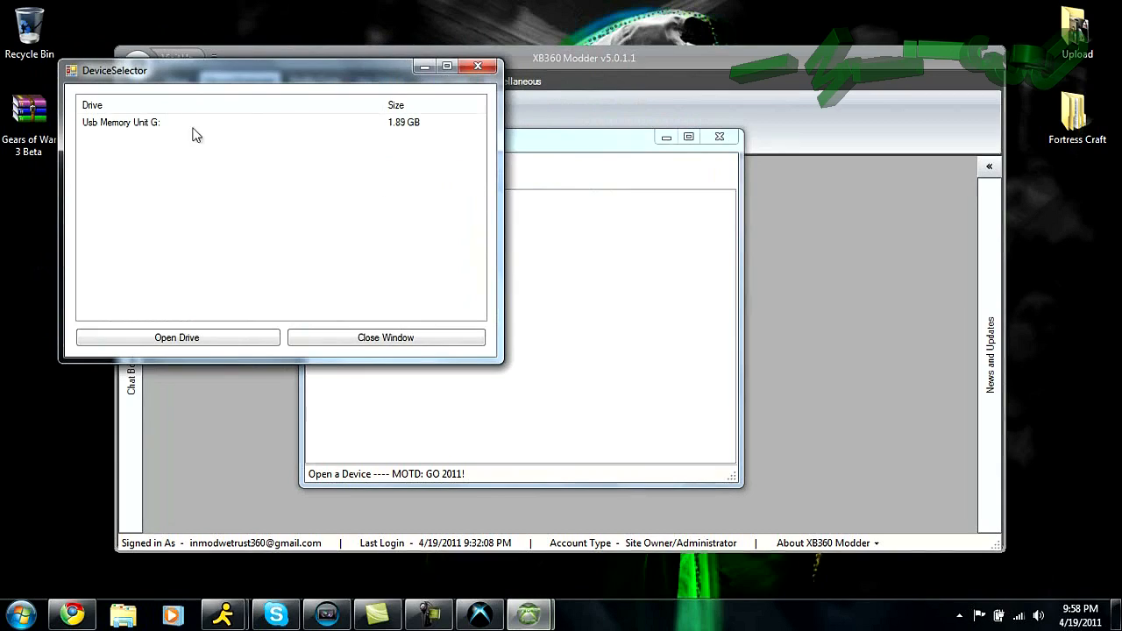
{"action": "left_click", "coordinate": [121, 122]}
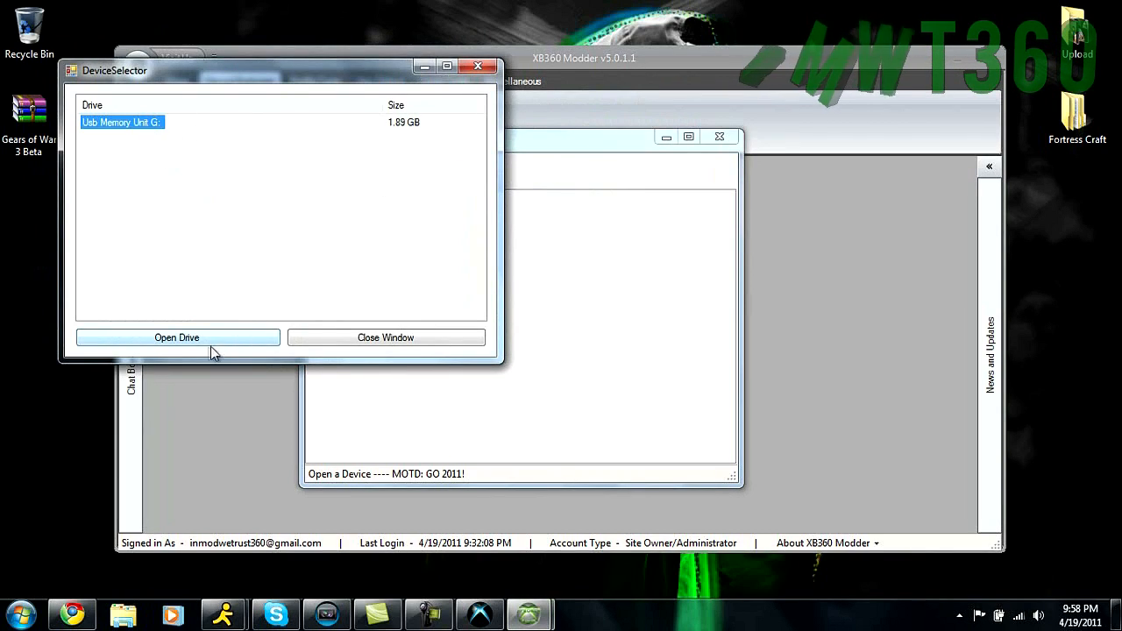
{"action": "left_click", "coordinate": [176, 338]}
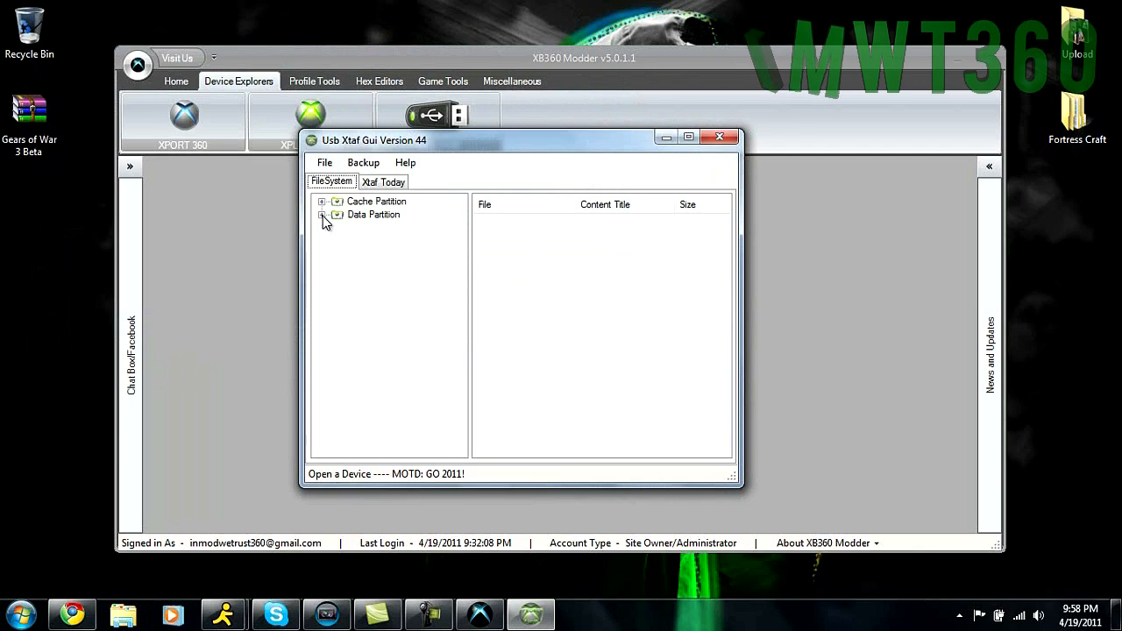
Expand Data Partition > Content down to 5857083A / 00020000
{"action": "left_click", "coordinate": [324, 215]}
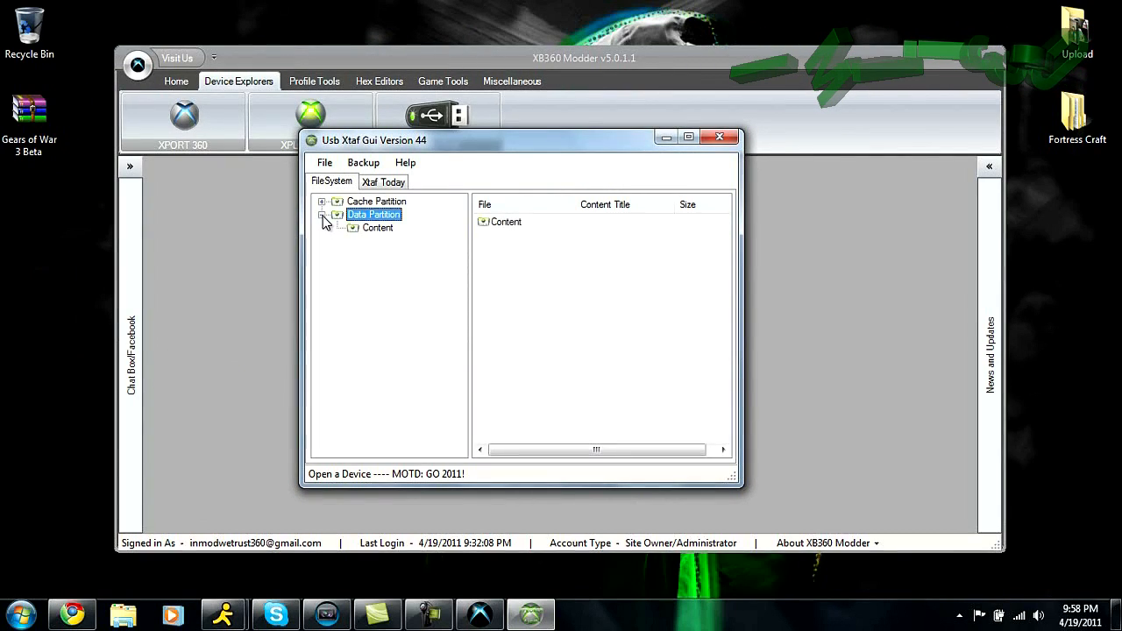
{"action": "left_click", "coordinate": [323, 215]}
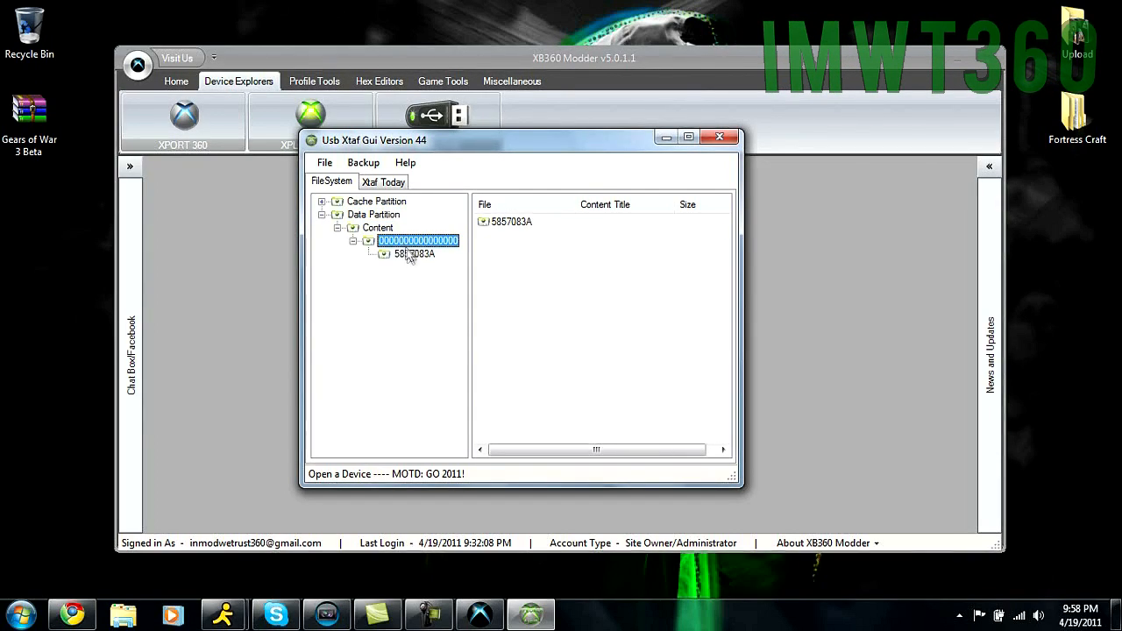
{"action": "left_click", "coordinate": [414, 254]}
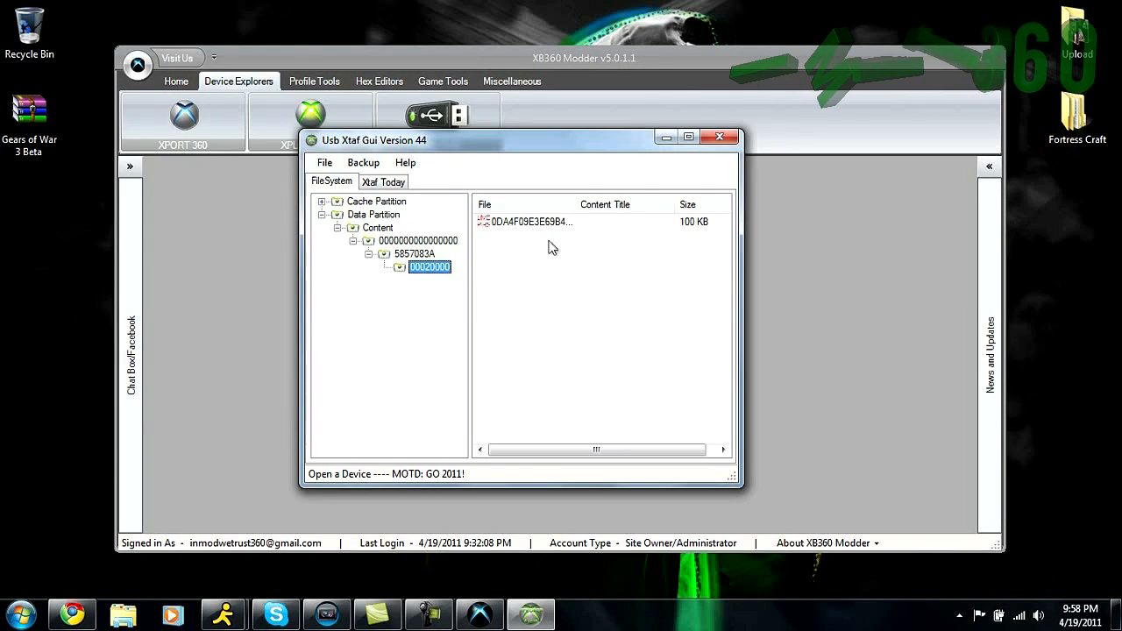
{"action": "left_click", "coordinate": [418, 241]}
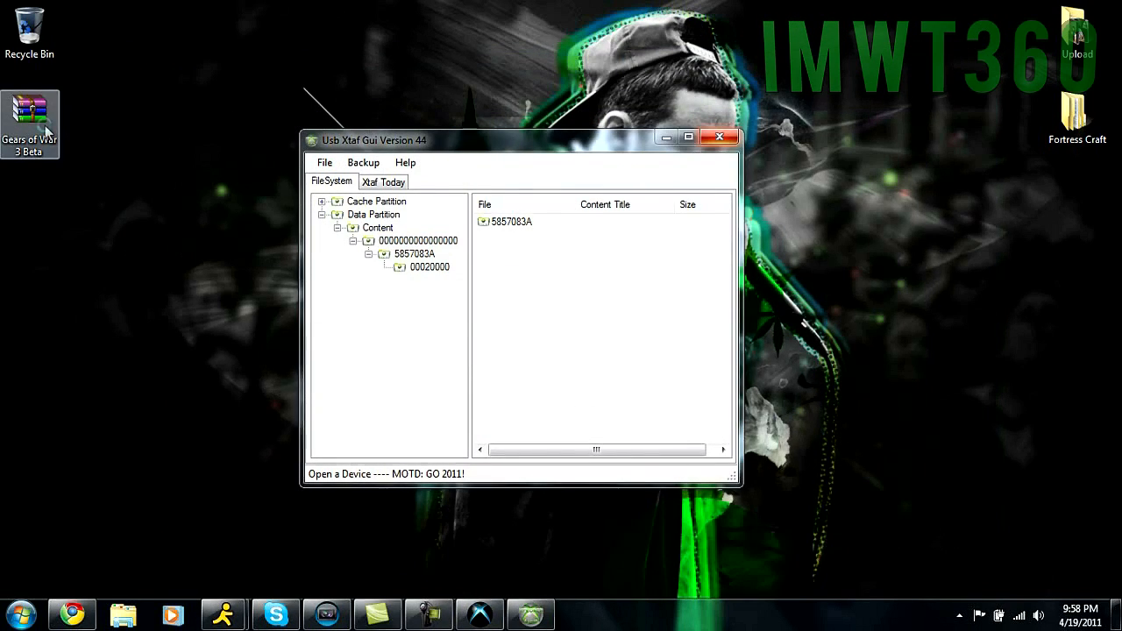
Extract the Gears of War 3 Beta archive and read its README
{"action": "right_click", "coordinate": [30, 123]}
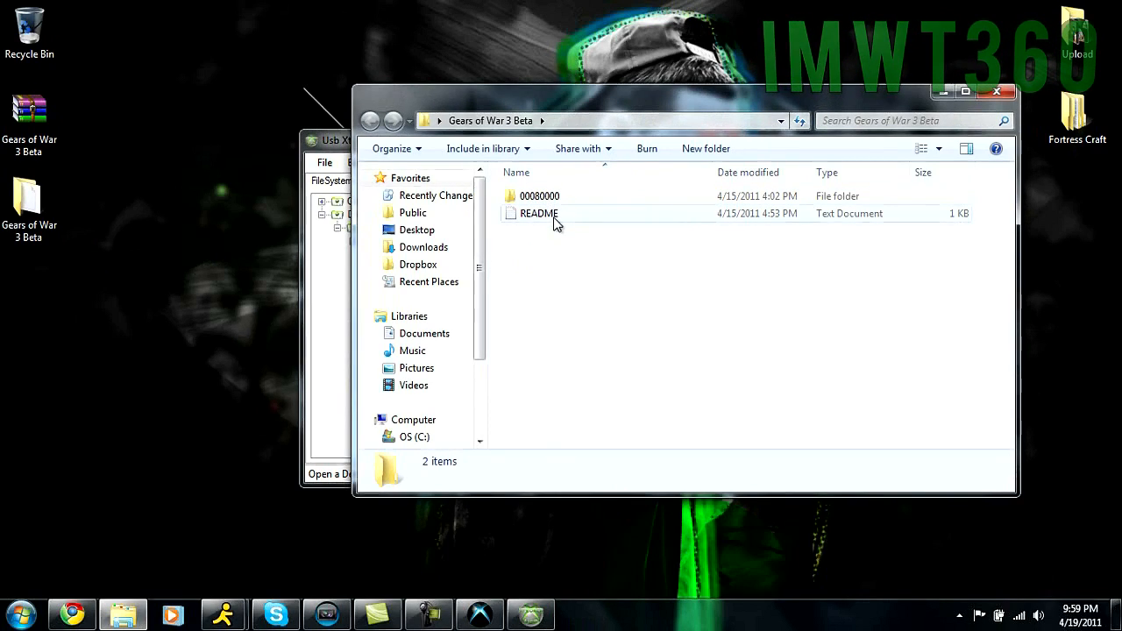
{"action": "double_click", "coordinate": [538, 213]}
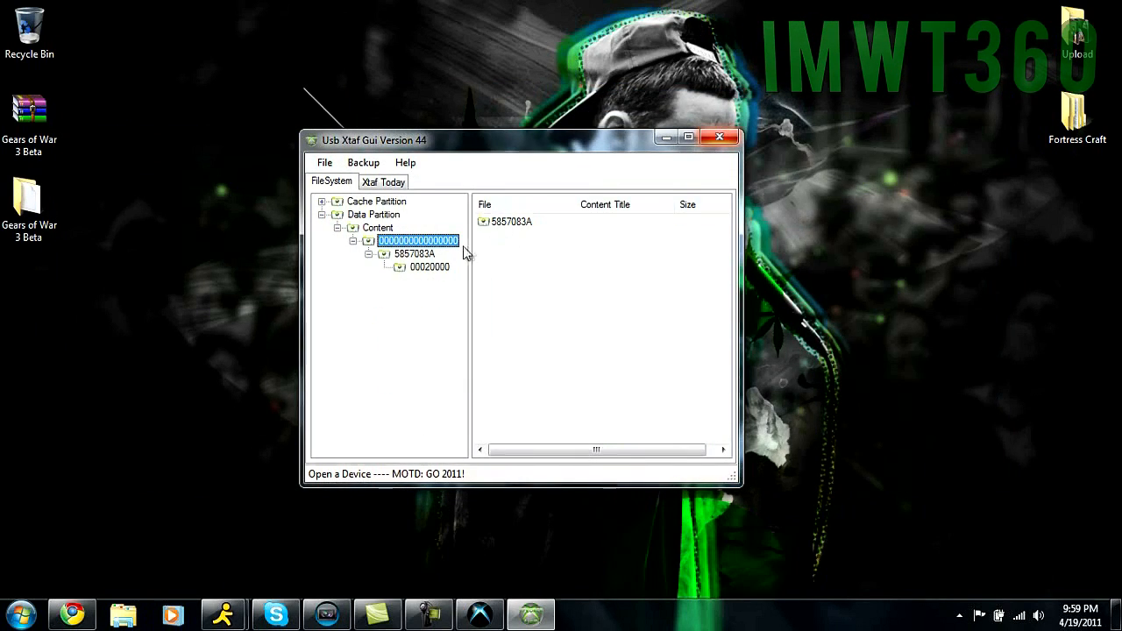
{"action": "mouse_move", "coordinate": [519, 274]}
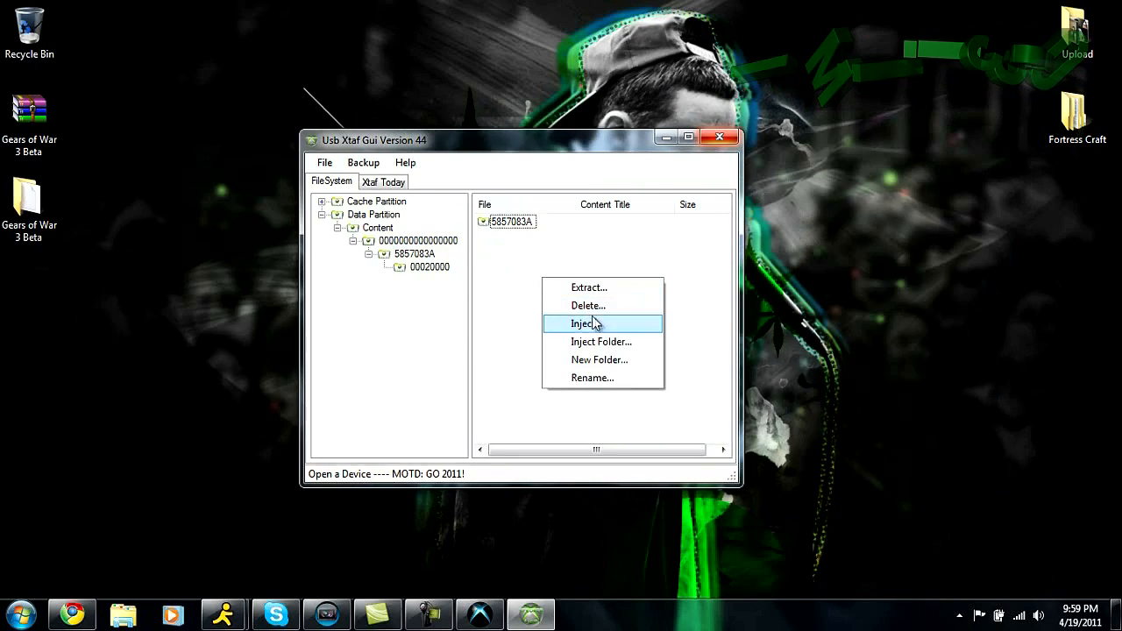
Create a 4D5389B9 folder on the drive, then select and open it
{"action": "left_click", "coordinate": [600, 360]}
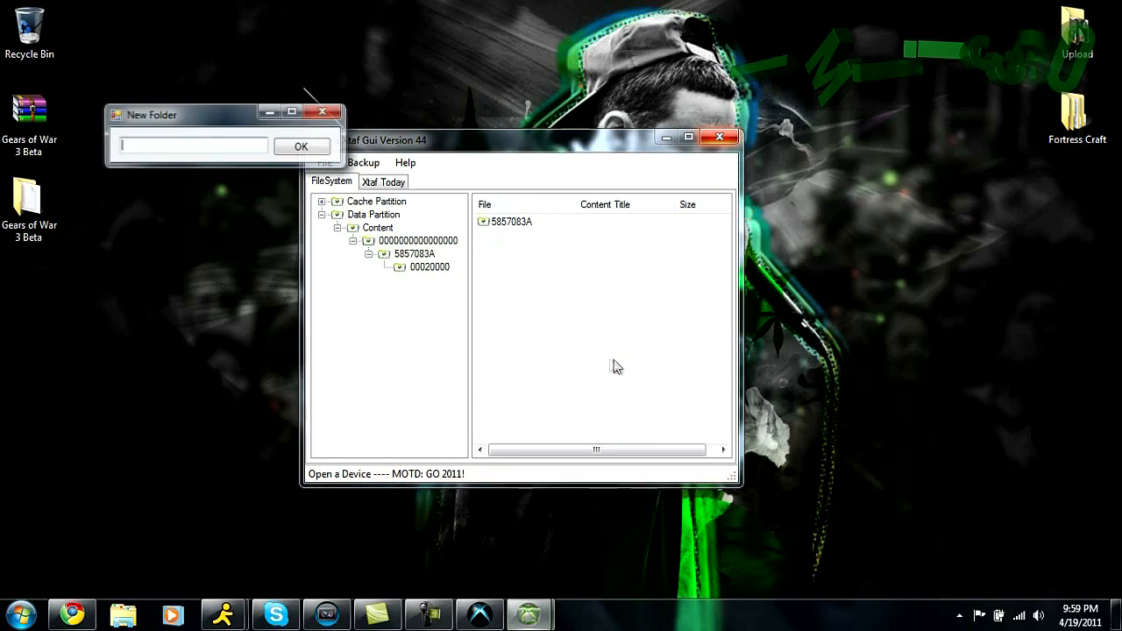
{"action": "type", "text": "4D5389B9"}
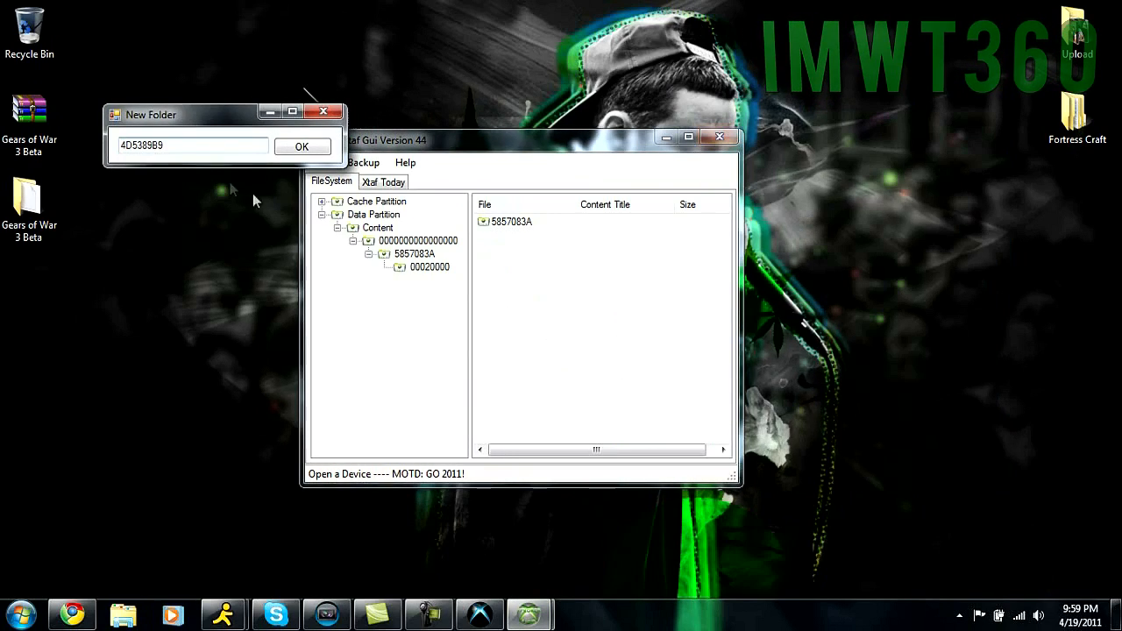
{"action": "left_click", "coordinate": [302, 146]}
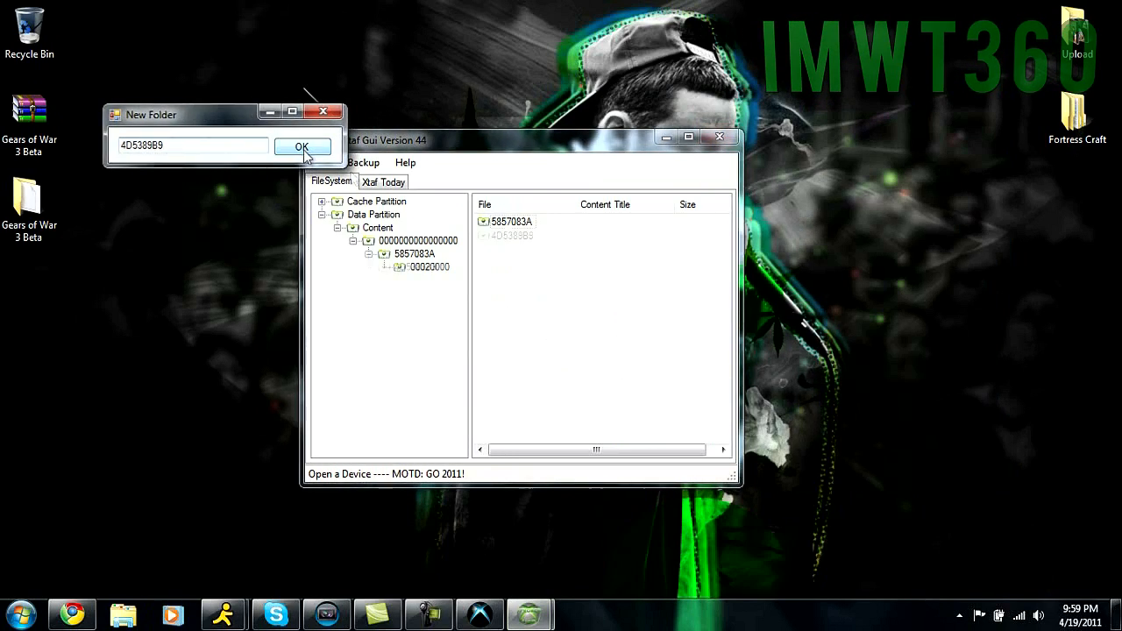
{"action": "left_click", "coordinate": [302, 146]}
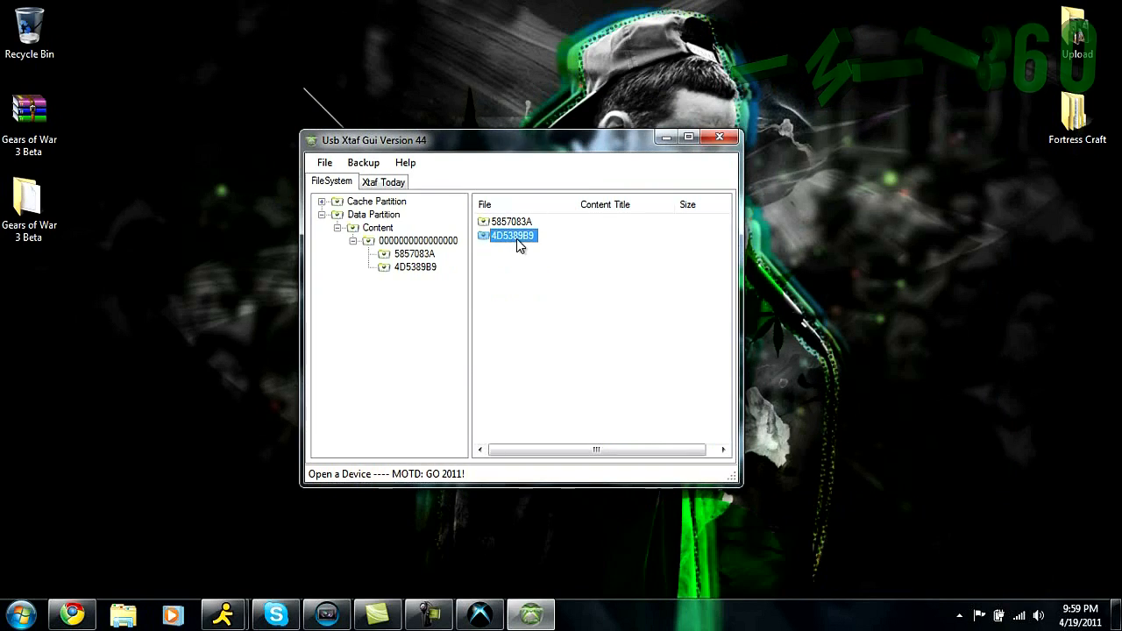
{"action": "left_click", "coordinate": [415, 266]}
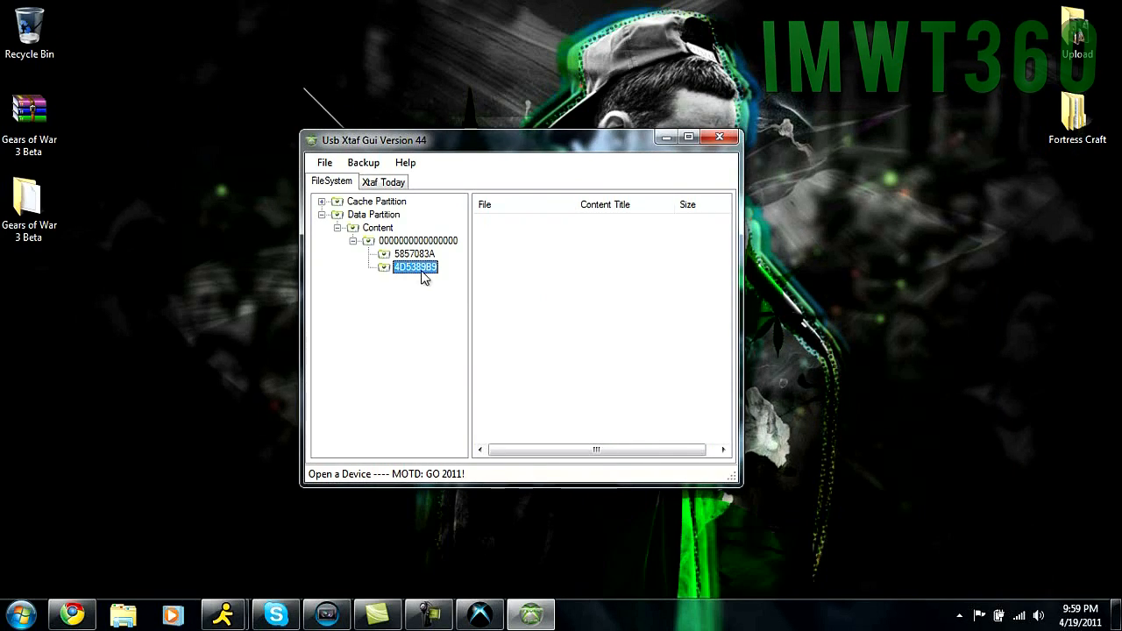
{"action": "mouse_move", "coordinate": [498, 285]}
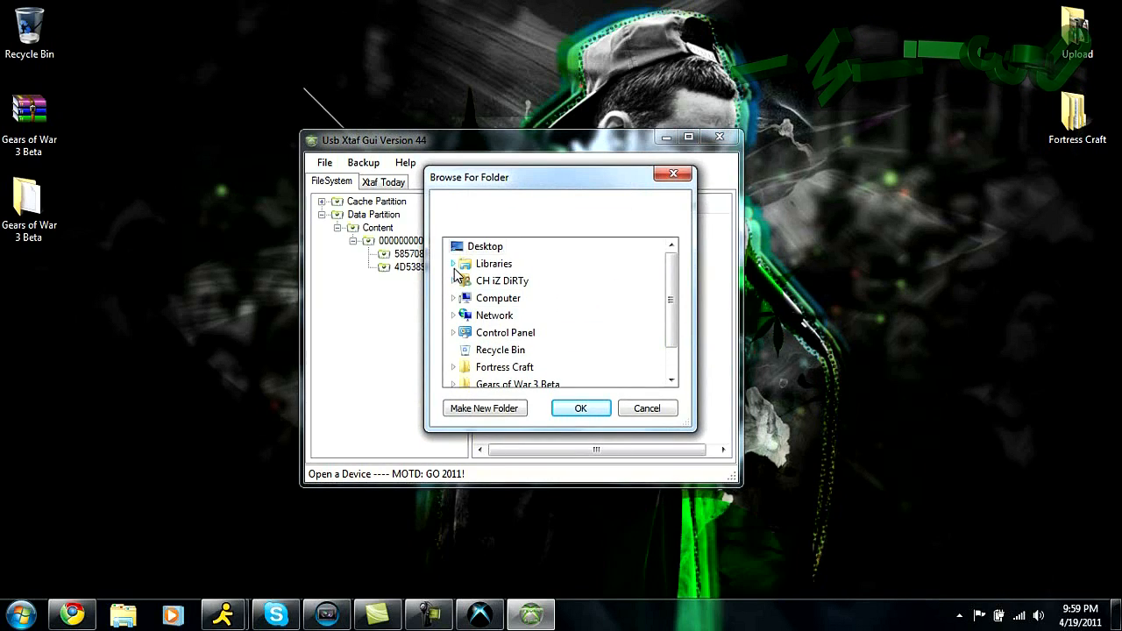
Inject the desktop's 00080000 folder into 4D5389B9 and verify the Gears of War 3 Beta file
{"action": "left_click", "coordinate": [454, 281]}
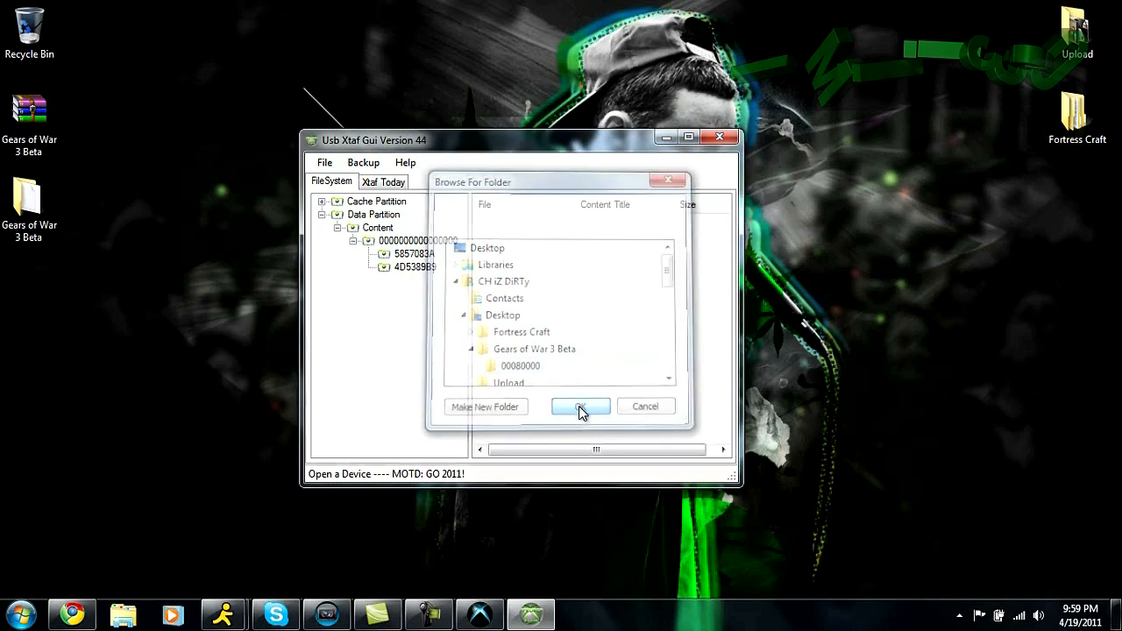
{"action": "left_click", "coordinate": [579, 406]}
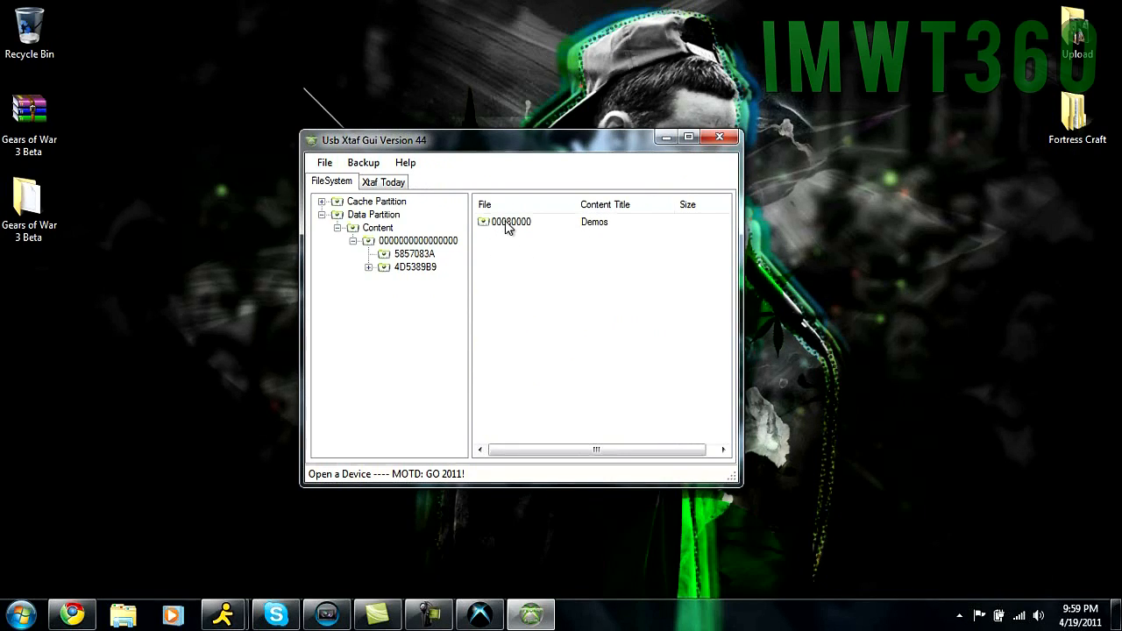
{"action": "left_click", "coordinate": [511, 221]}
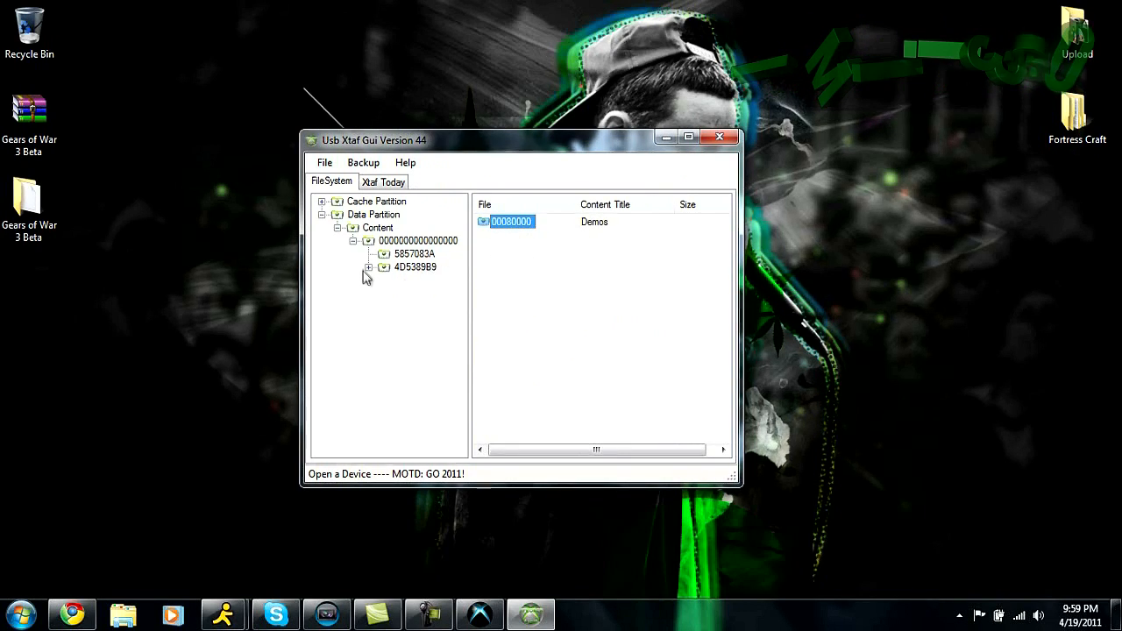
{"action": "left_click", "coordinate": [384, 266]}
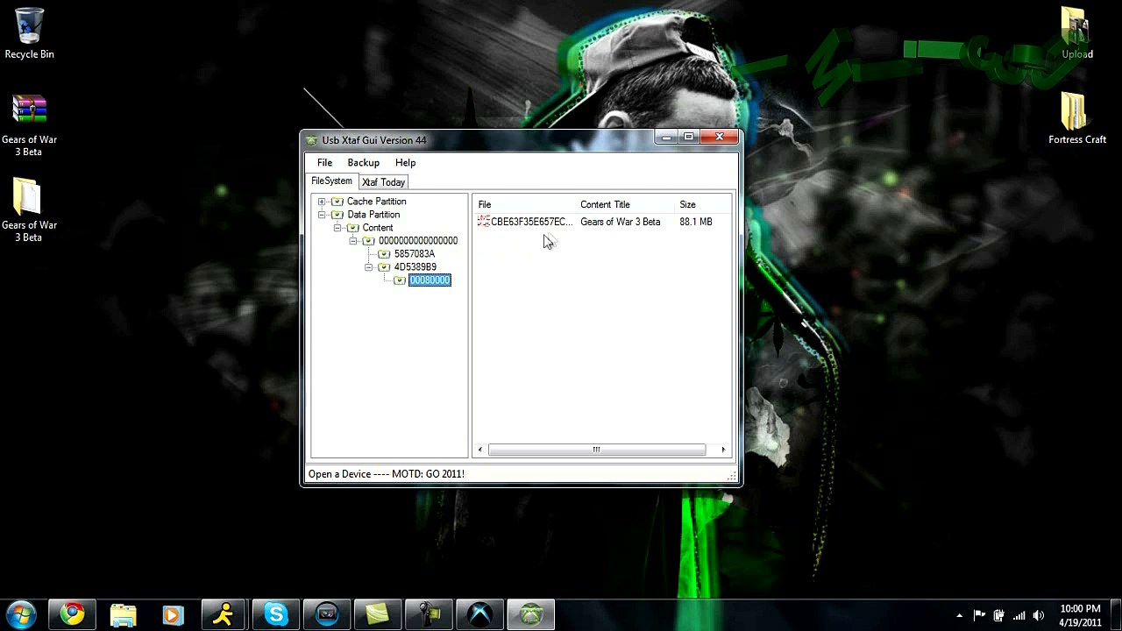
{"action": "left_click", "coordinate": [526, 221]}
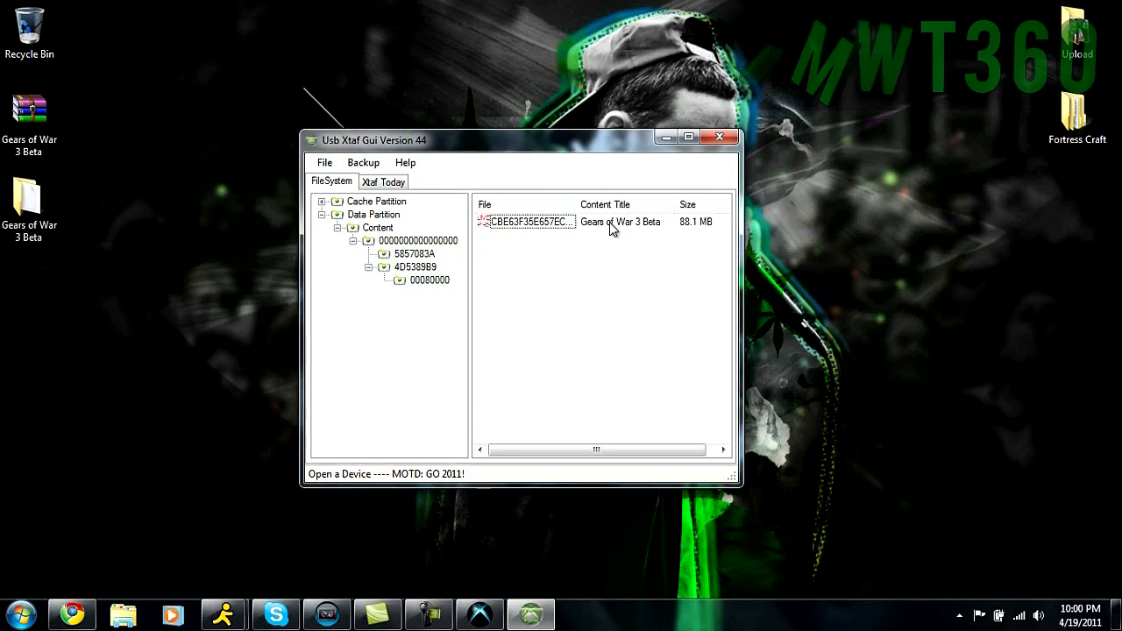
{"action": "mouse_move", "coordinate": [697, 233]}
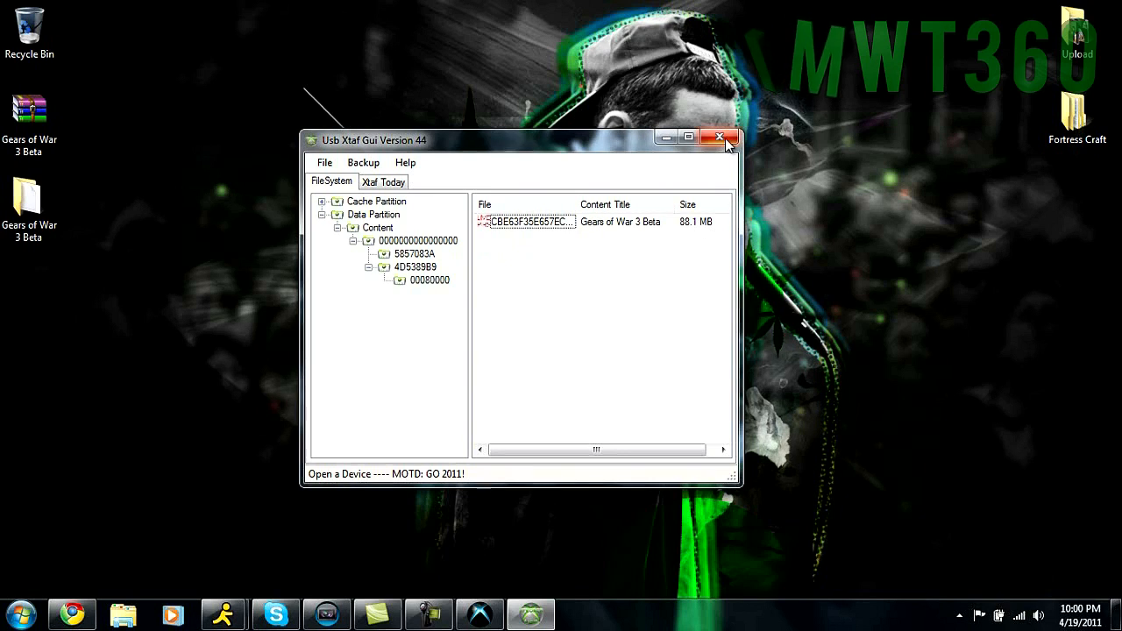
Close Usb Xtaf Gui and the XB360 Modder program
{"action": "left_click", "coordinate": [719, 137]}
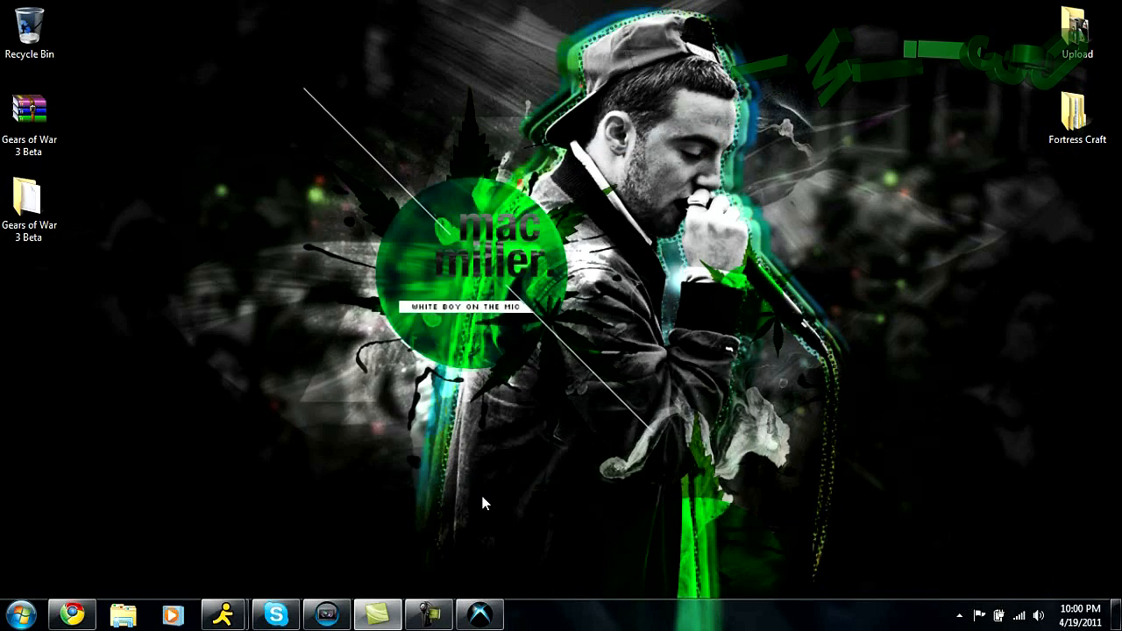
{"action": "left_click", "coordinate": [479, 614]}
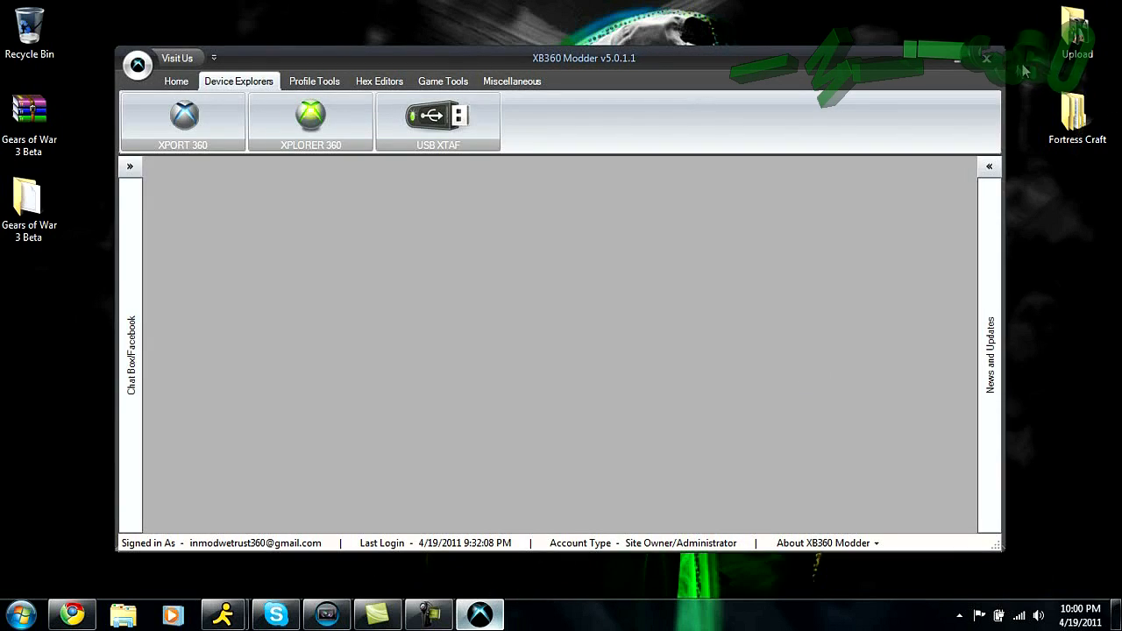
{"action": "left_click", "coordinate": [956, 58]}
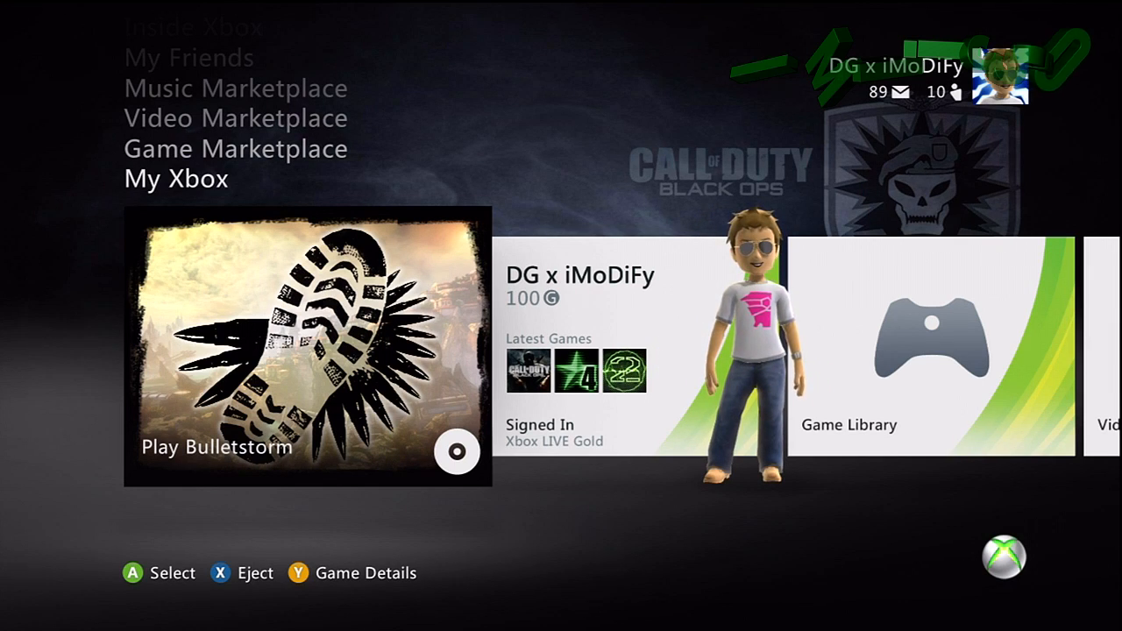
Scroll the dashboard to the Demos list showing Gears of War 3 Beta (89 MB)
{"action": "scroll", "scroll_direction": "right", "scroll_amount": 3}
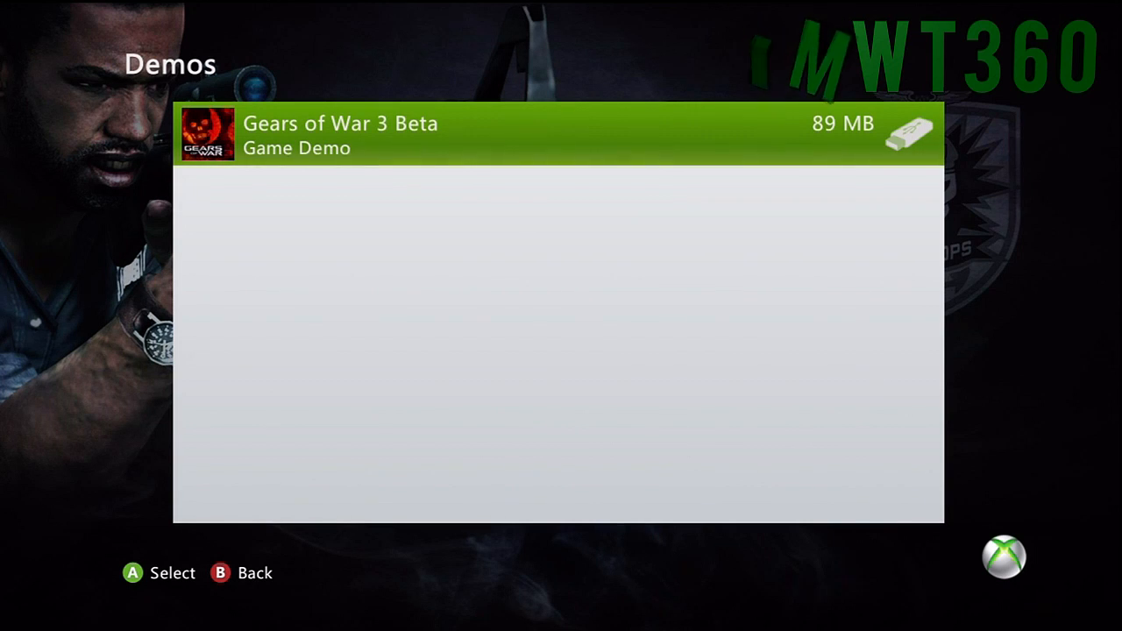
Go to the Game Library and select Gears of War 3 Beta under Recent Games
{"action": "left_click", "coordinate": [558, 135]}
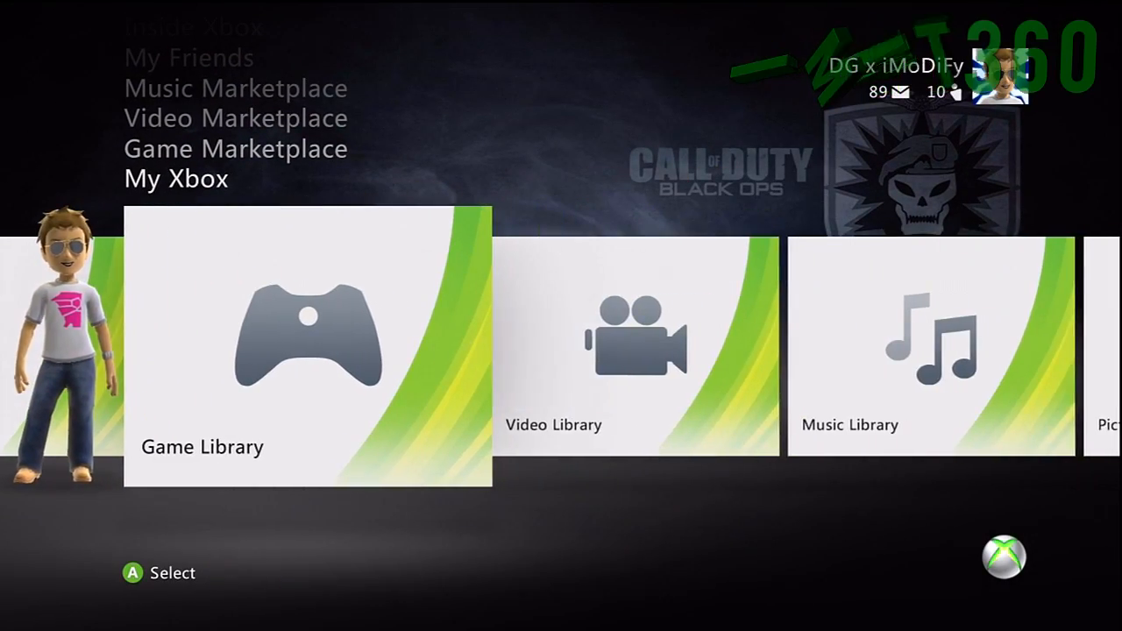
{"action": "left_click", "coordinate": [308, 350]}
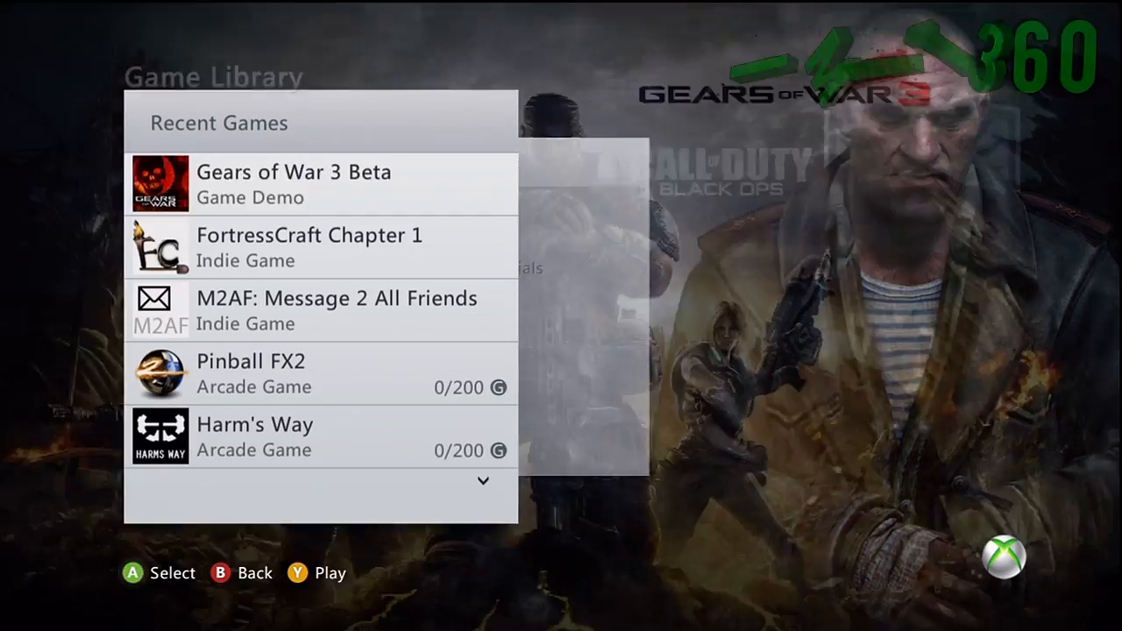
{"action": "left_click", "coordinate": [294, 184]}
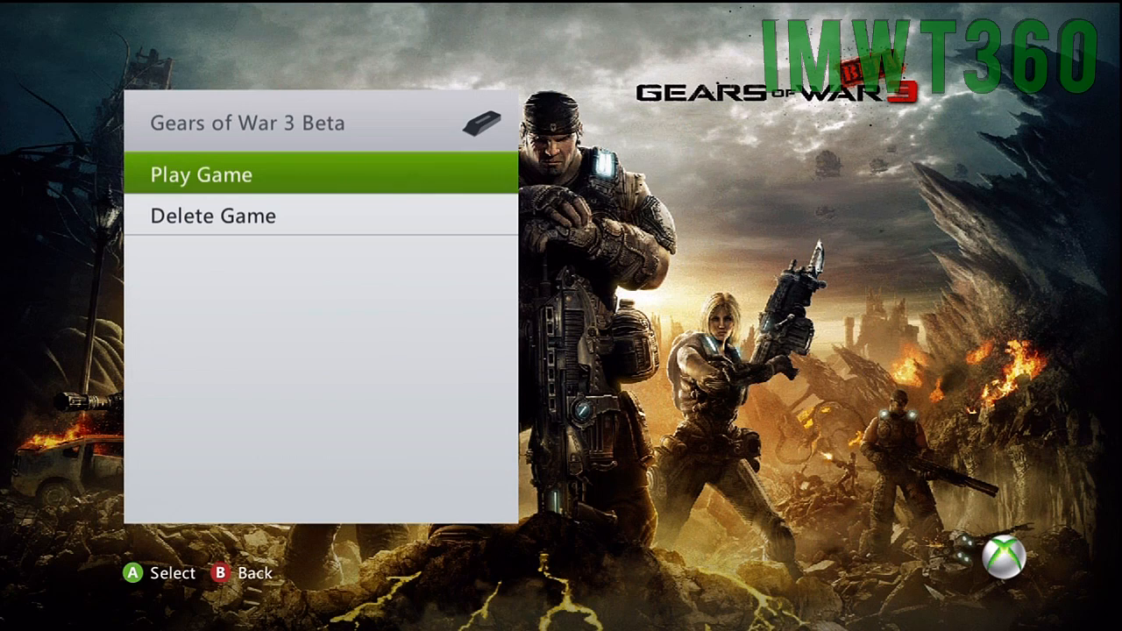